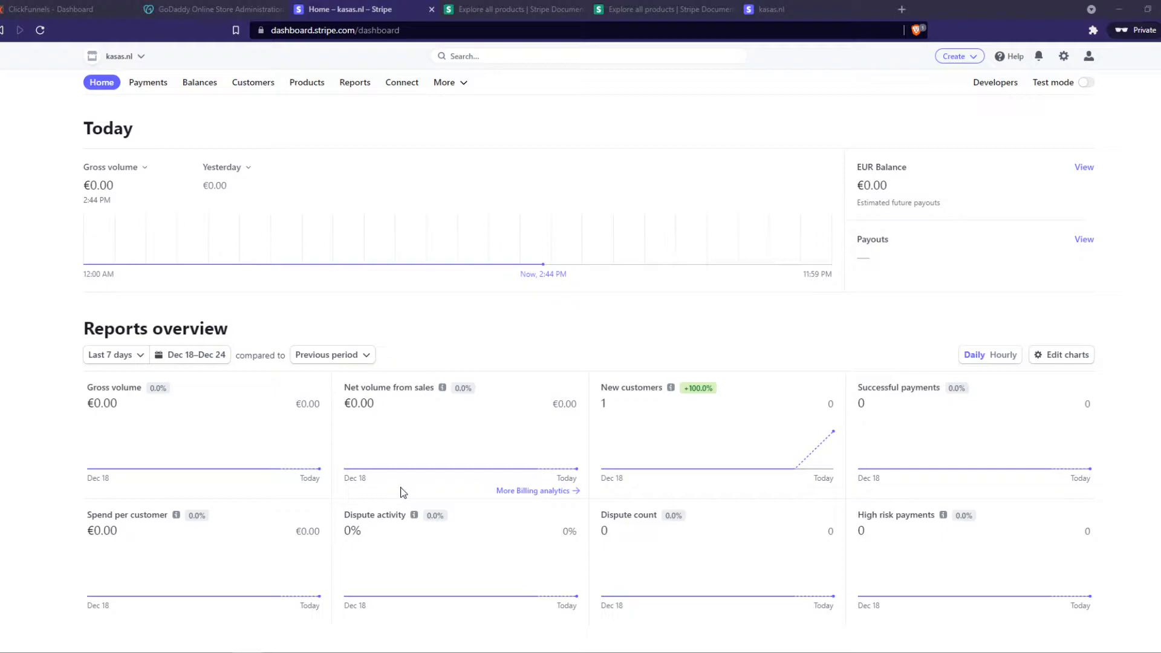
mouse_move(163, 314)
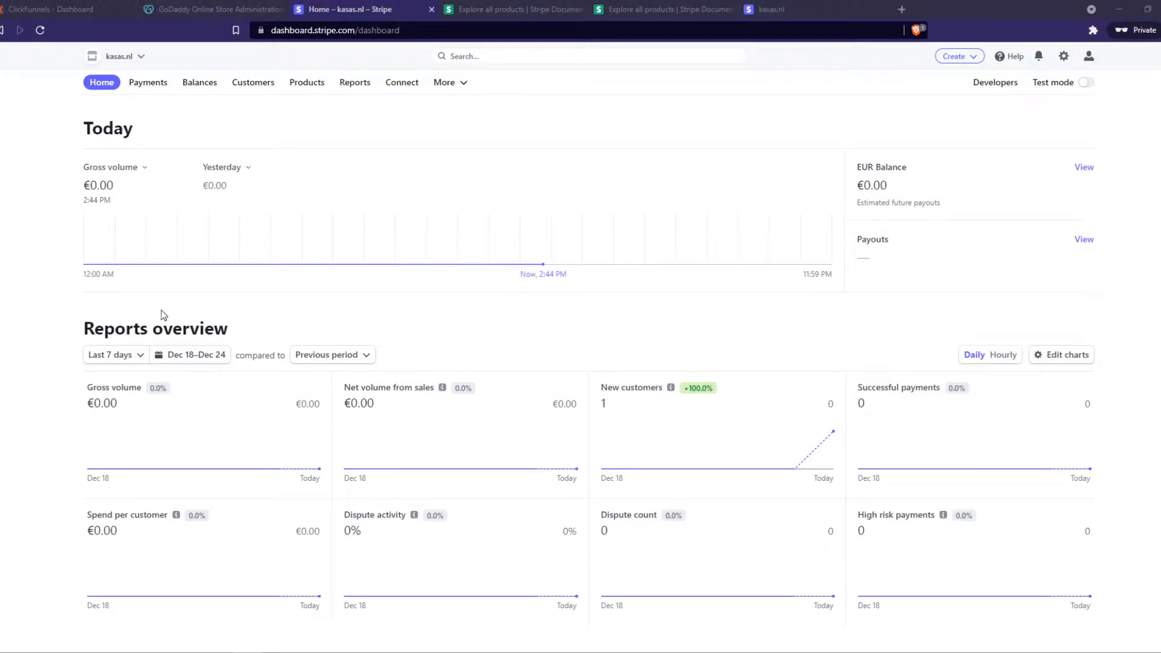
mouse_move(209, 184)
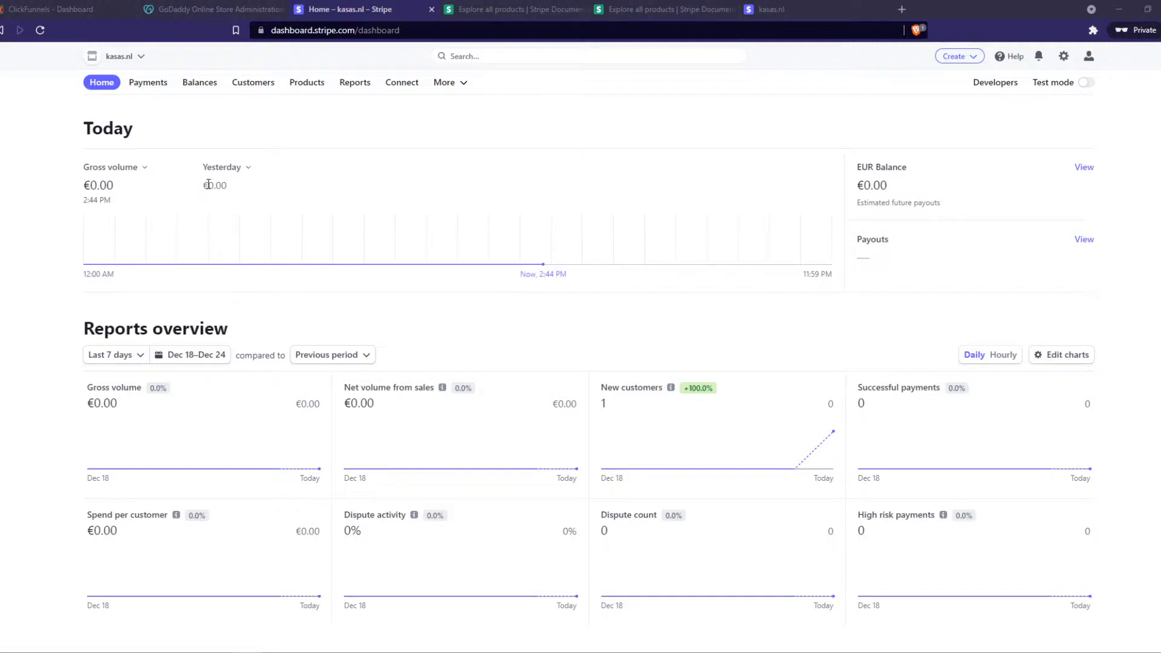
mouse_move(290, 126)
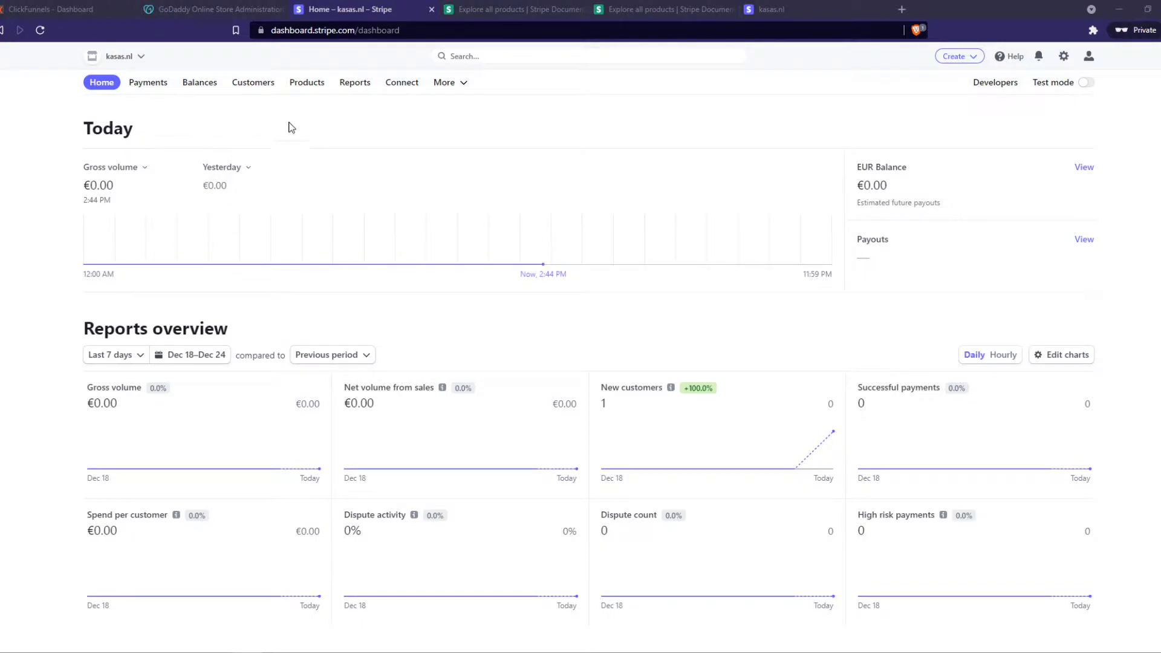
Show the Customers list and bring up the Create menu of invoice, subscription and payment-link options
click(253, 82)
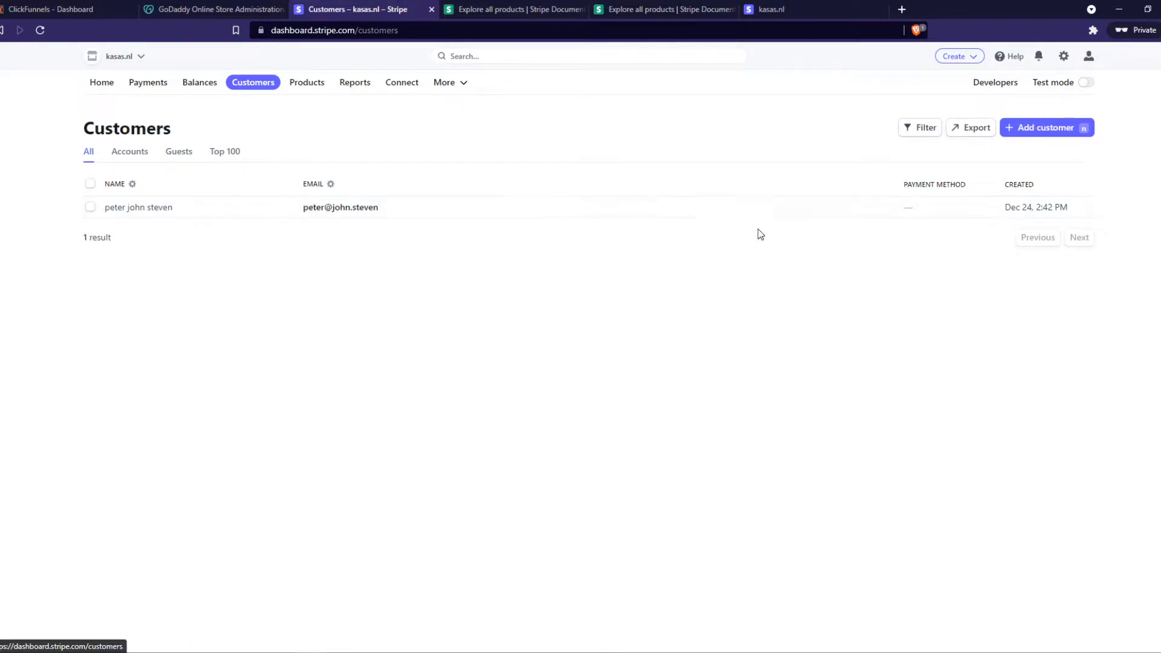
mouse_move(844, 260)
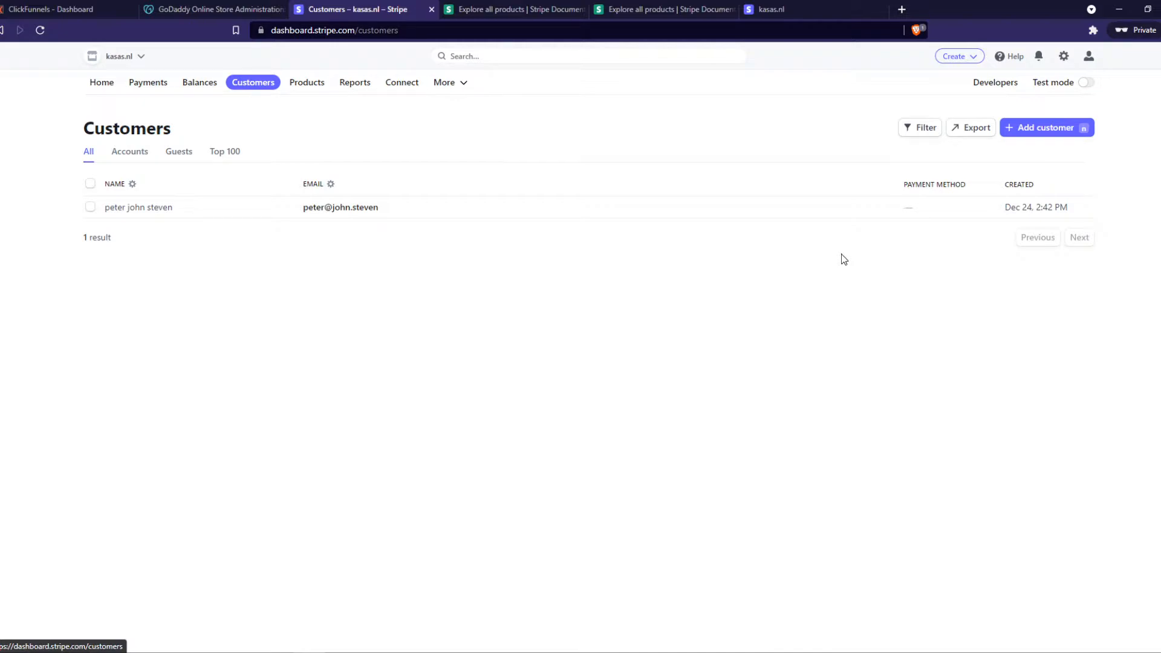
mouse_move(534, 164)
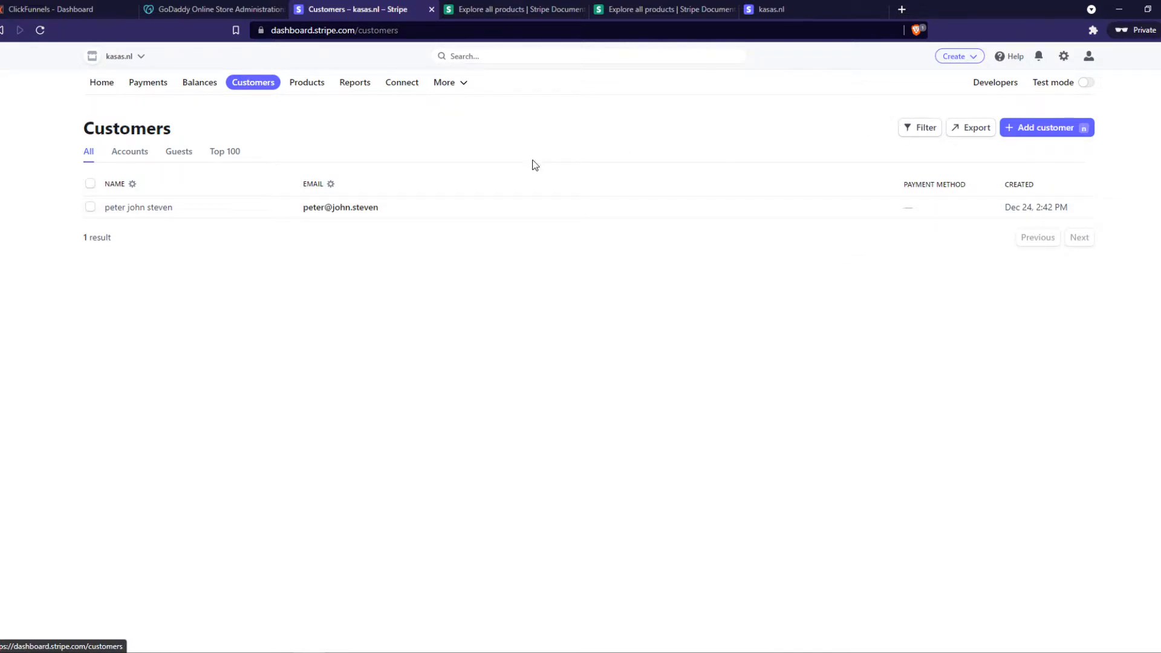
click(955, 56)
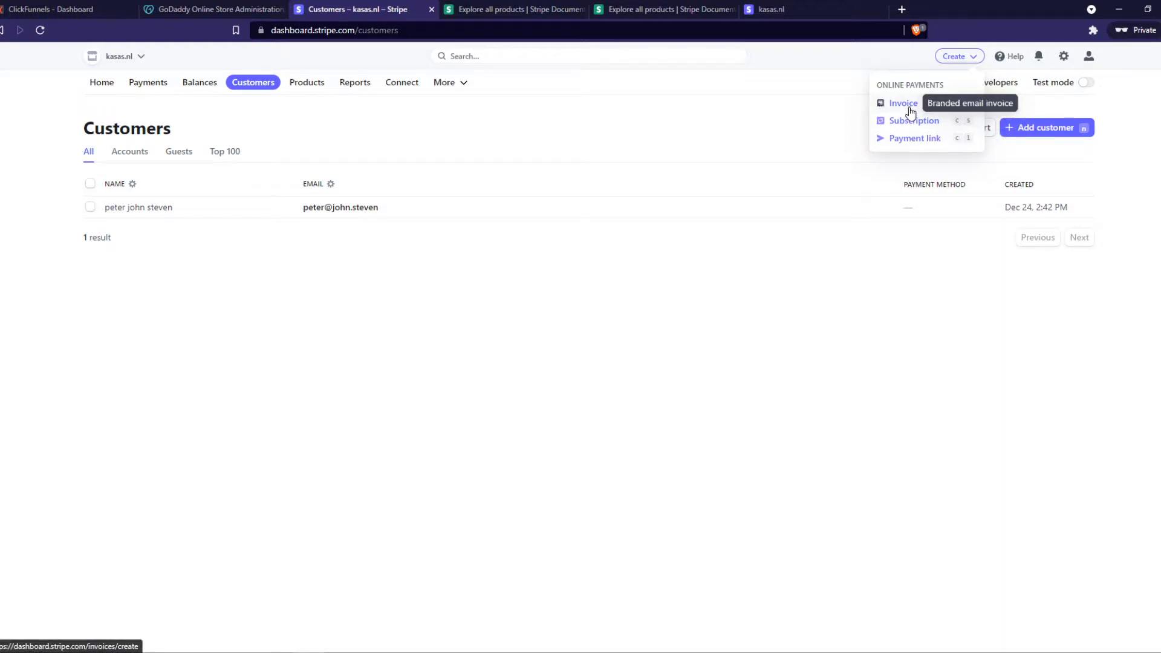
click(903, 103)
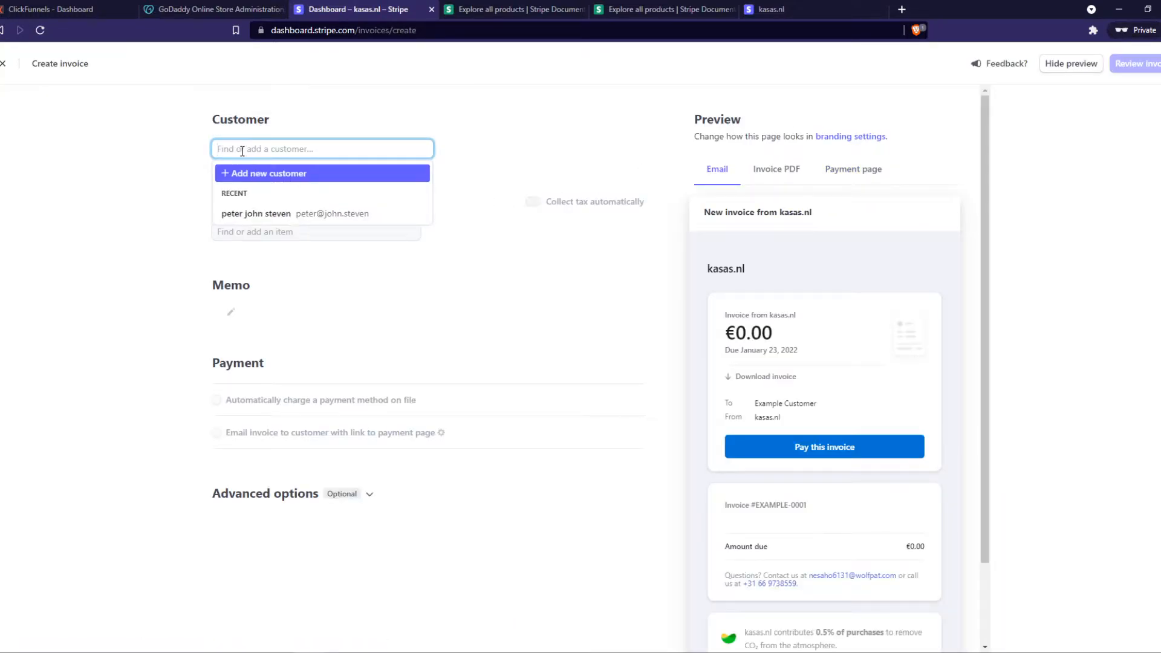
click(255, 213)
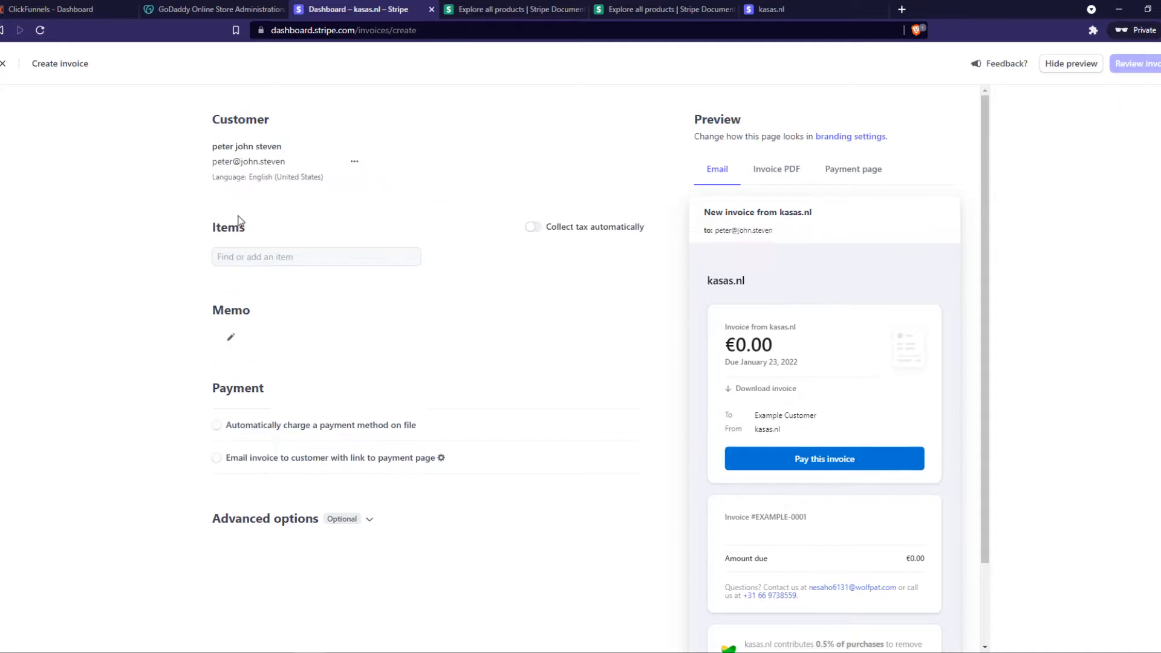
click(315, 257)
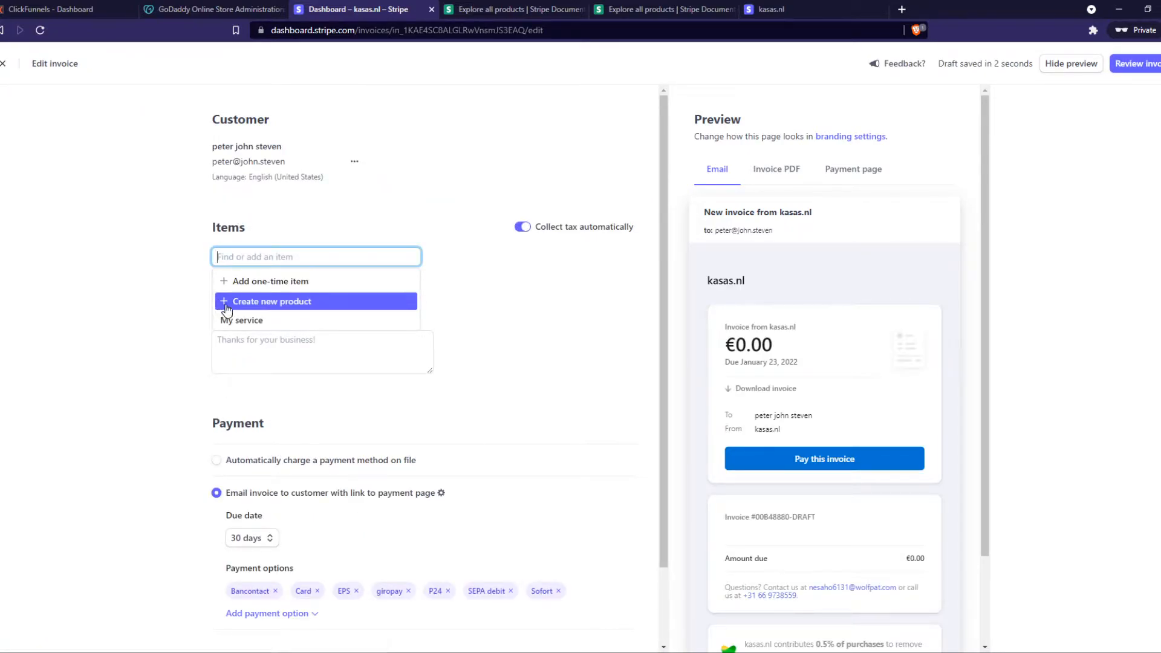
Add one-time item 'My item' at €100.00 to the invoice
click(271, 301)
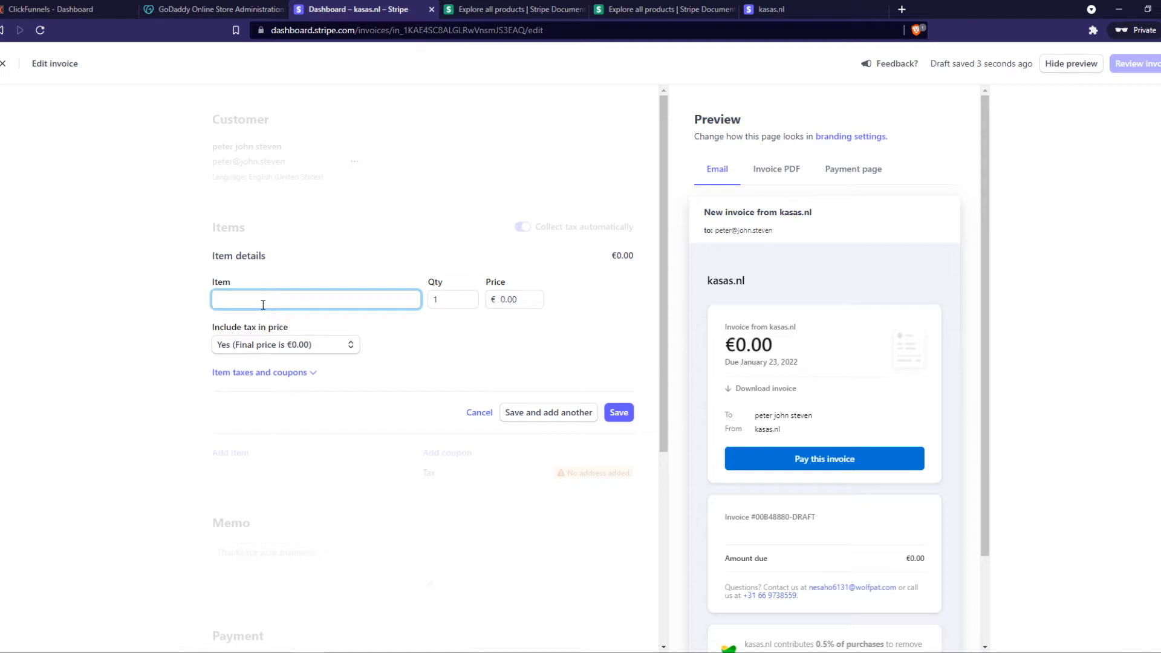
text(My item)
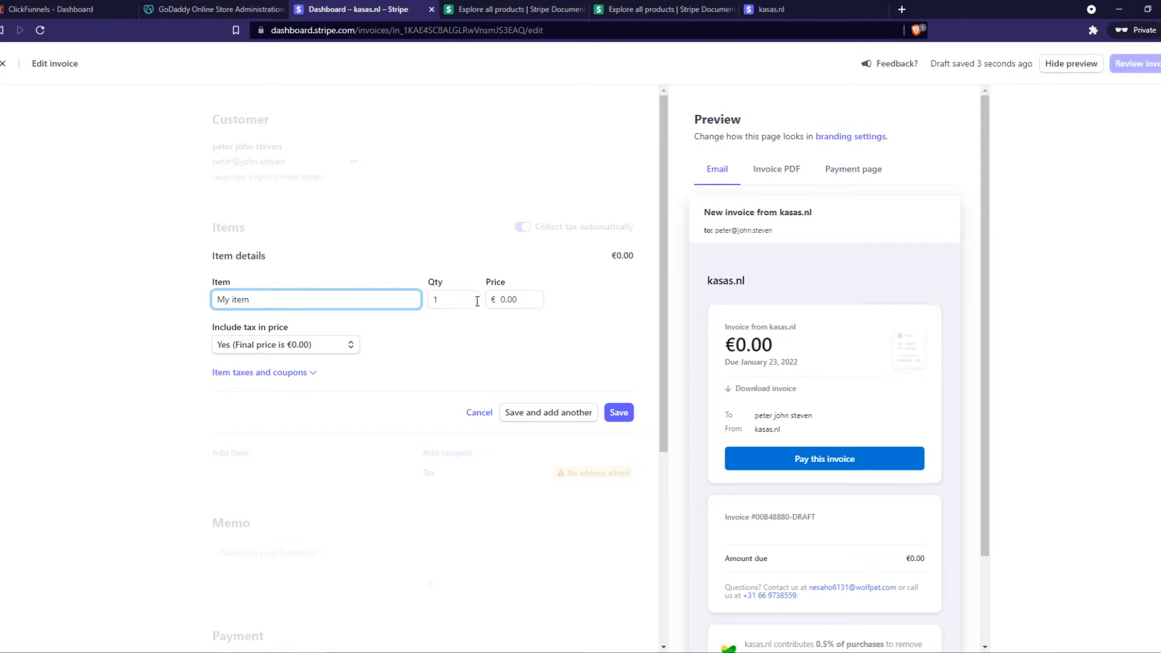
click(514, 299)
text(100)
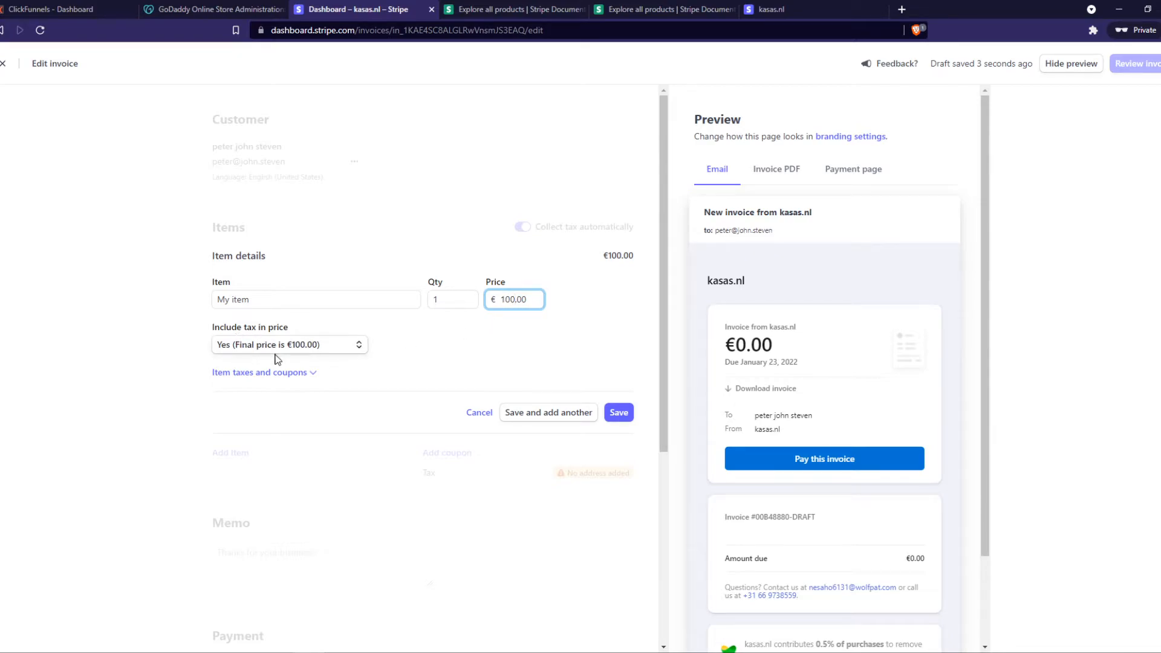
click(618, 412)
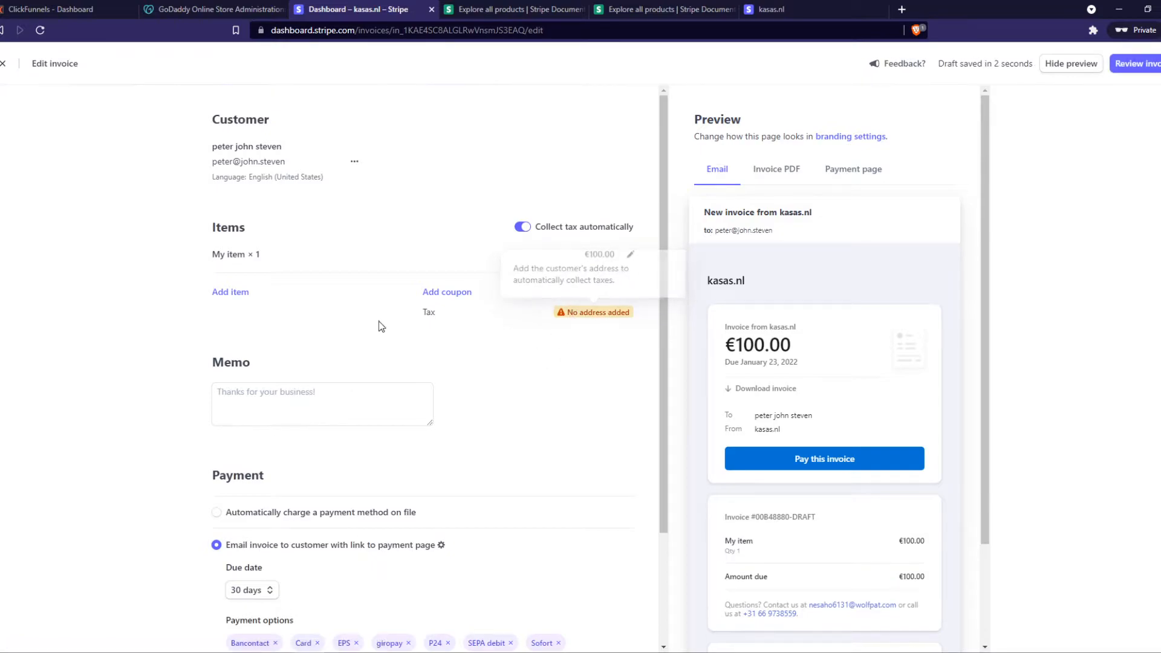
mouse_move(399, 349)
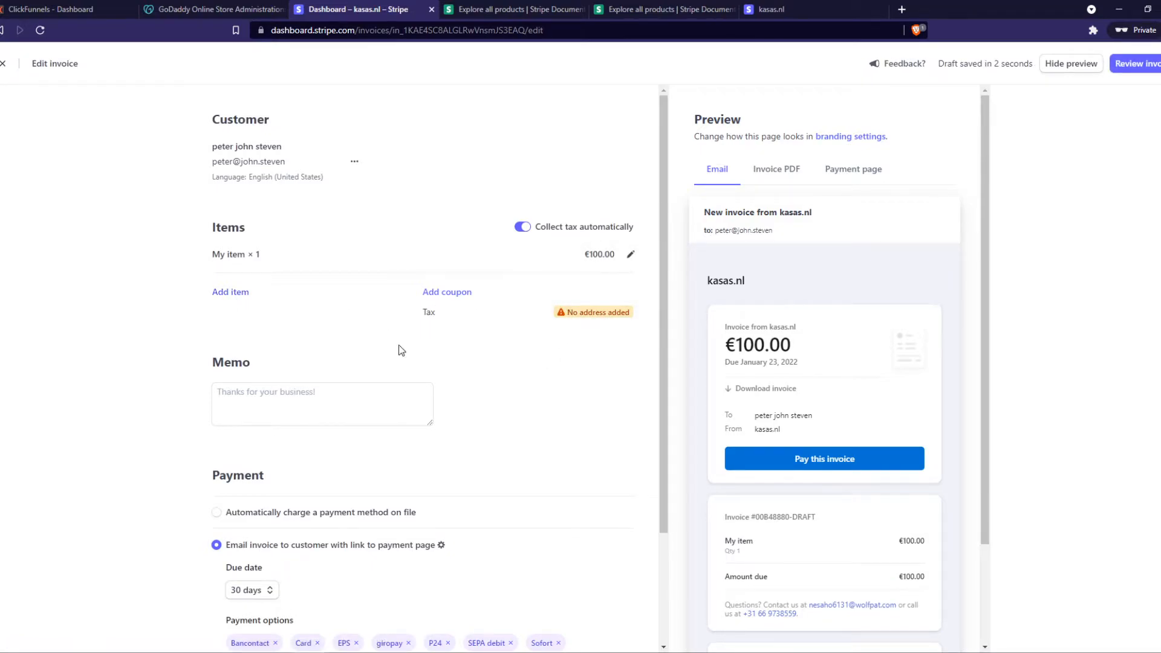
scroll(down, 3)
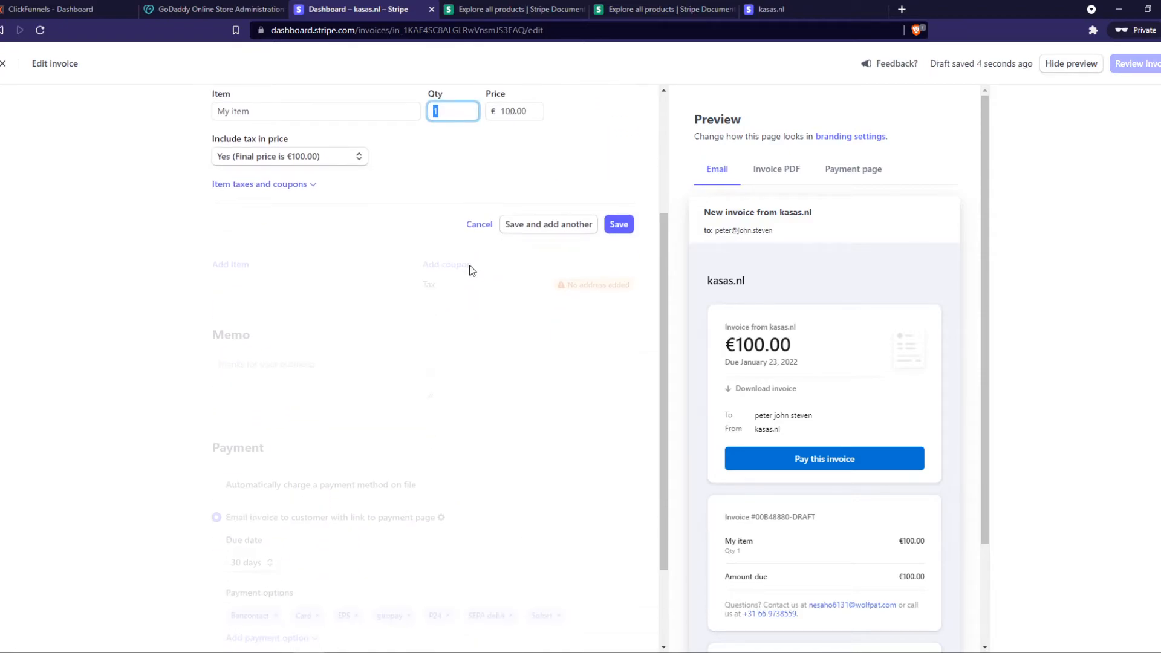
click(260, 183)
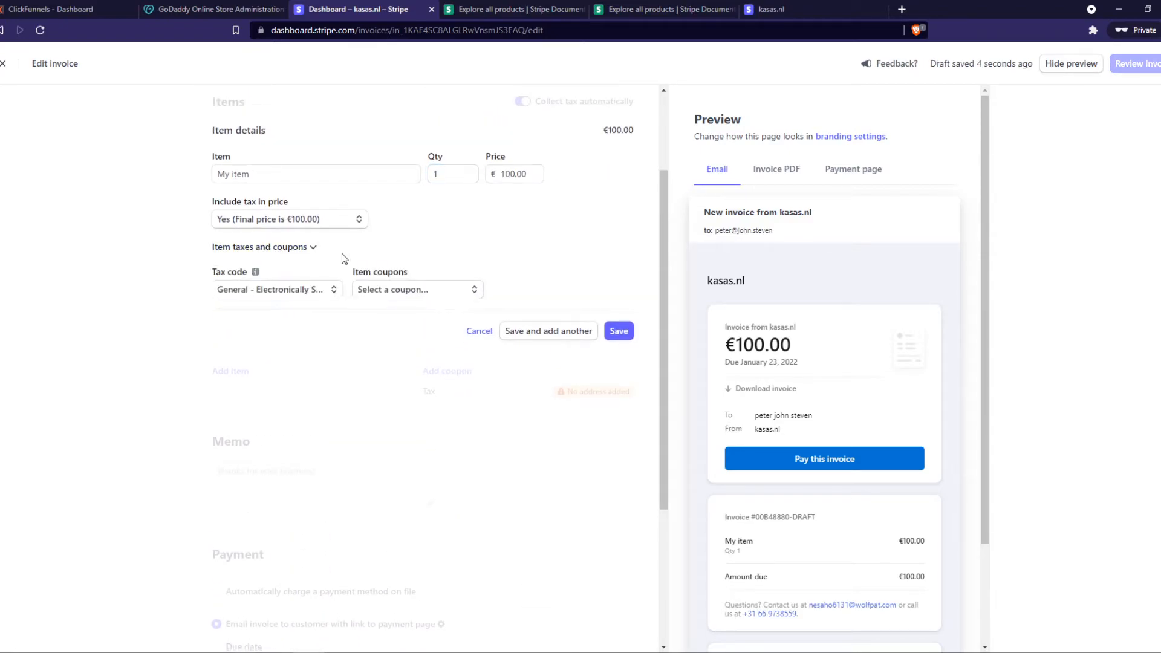
click(618, 330)
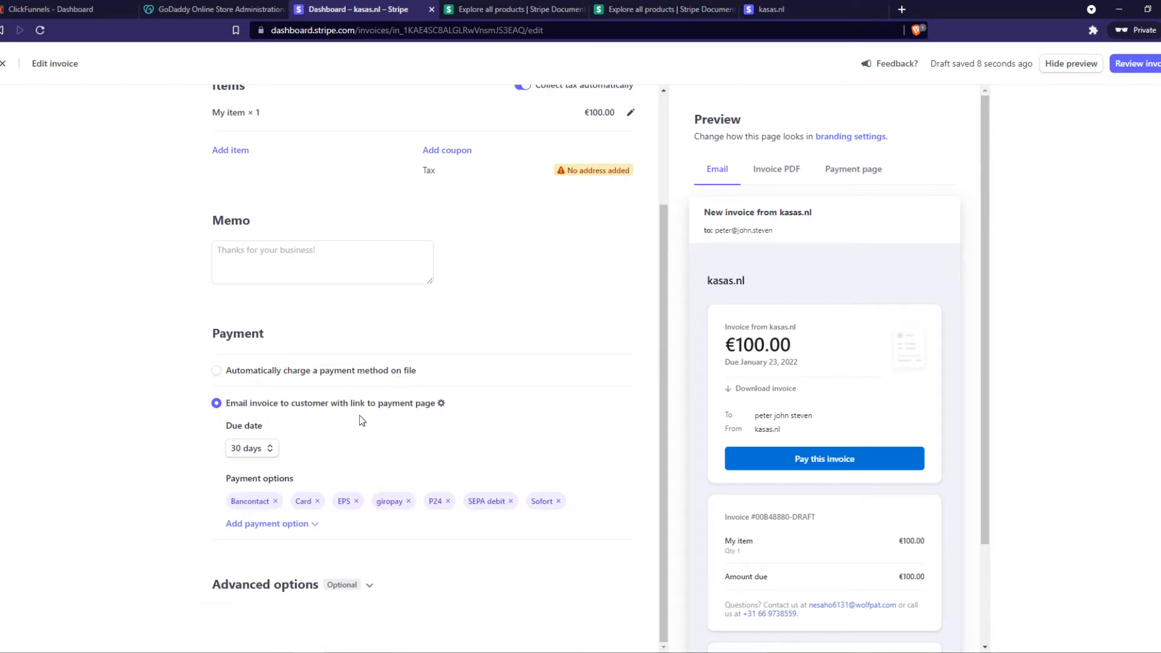
mouse_move(350, 417)
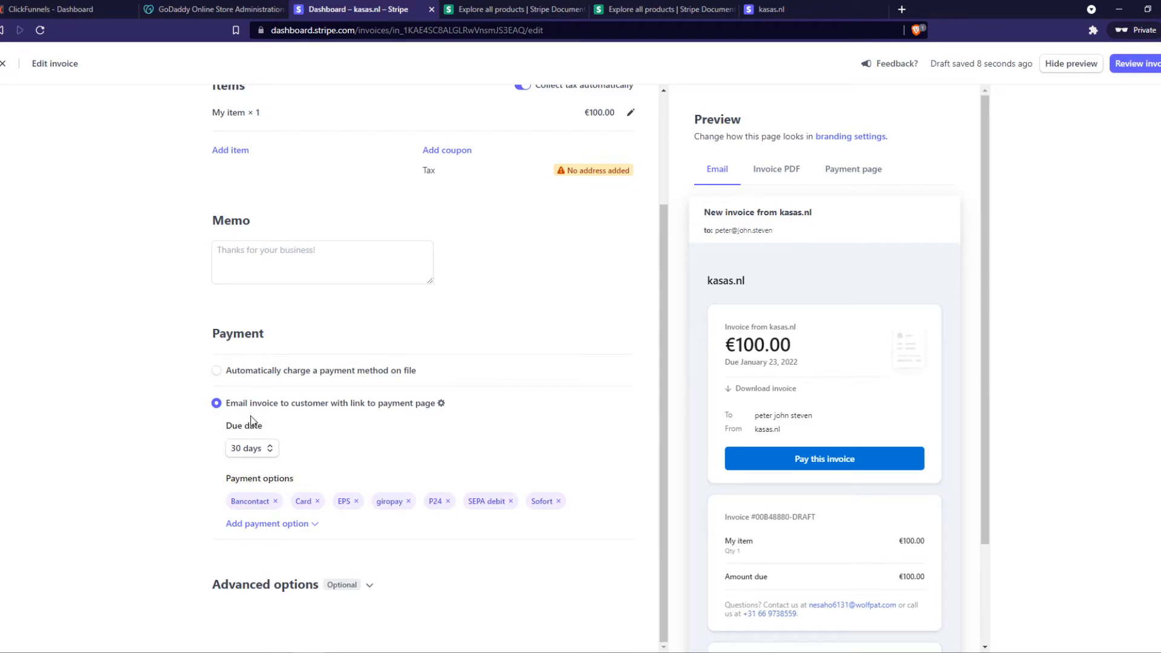
mouse_move(259, 416)
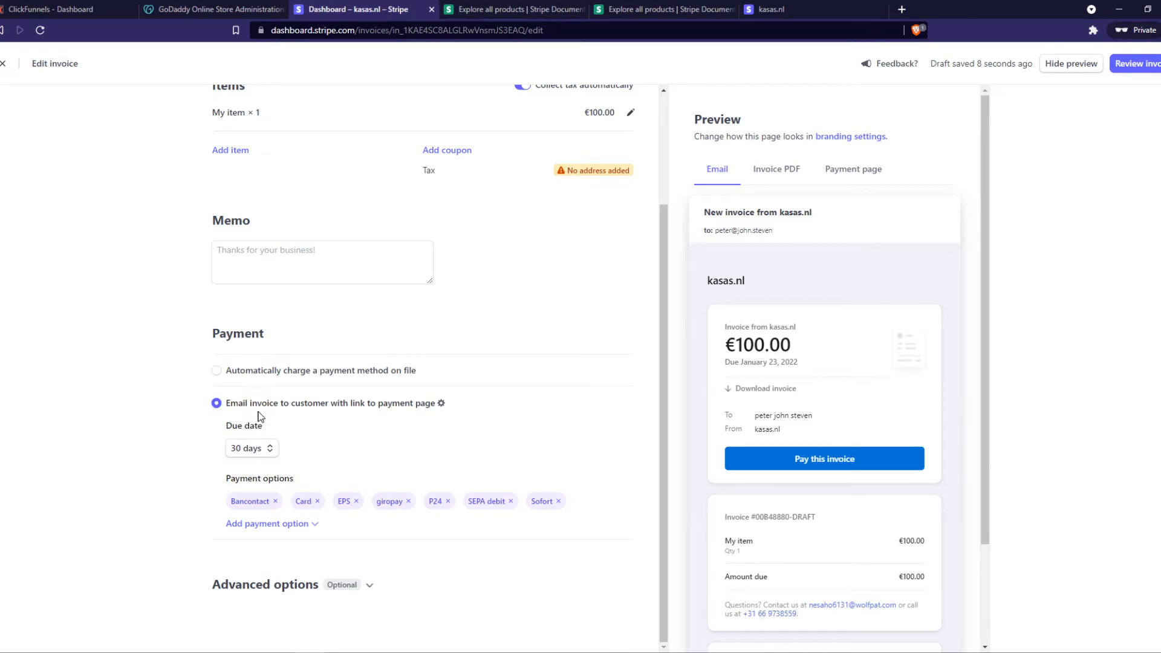
mouse_move(310, 415)
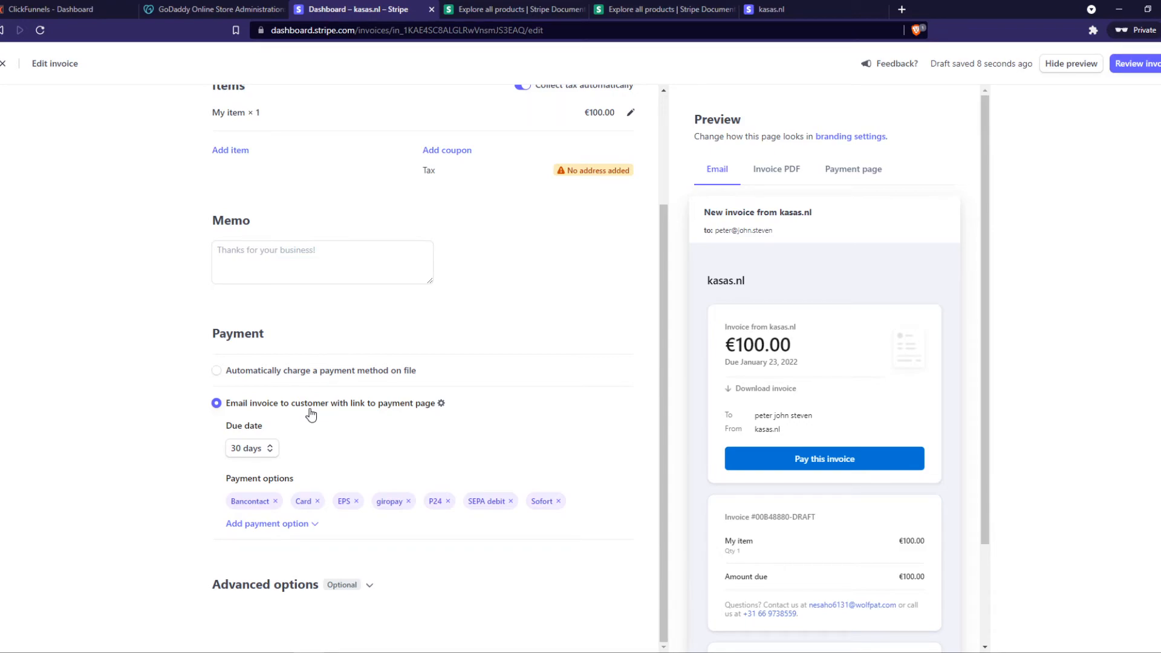
mouse_move(311, 375)
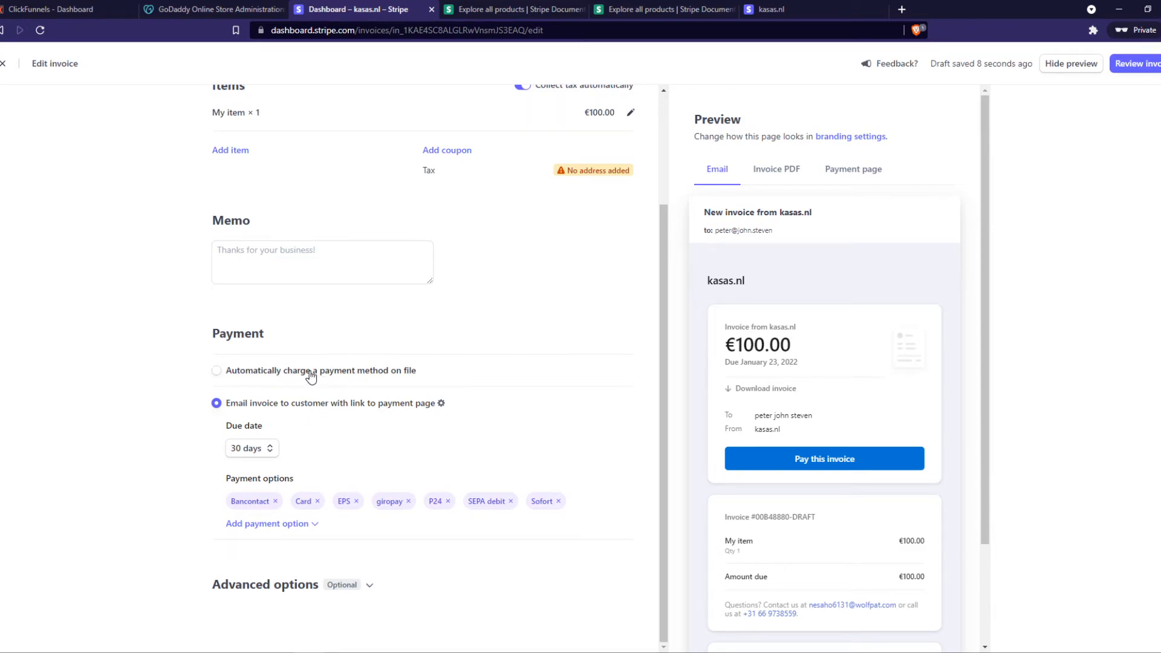
Switch payment collection to automatically charging the payment method on file
click(216, 370)
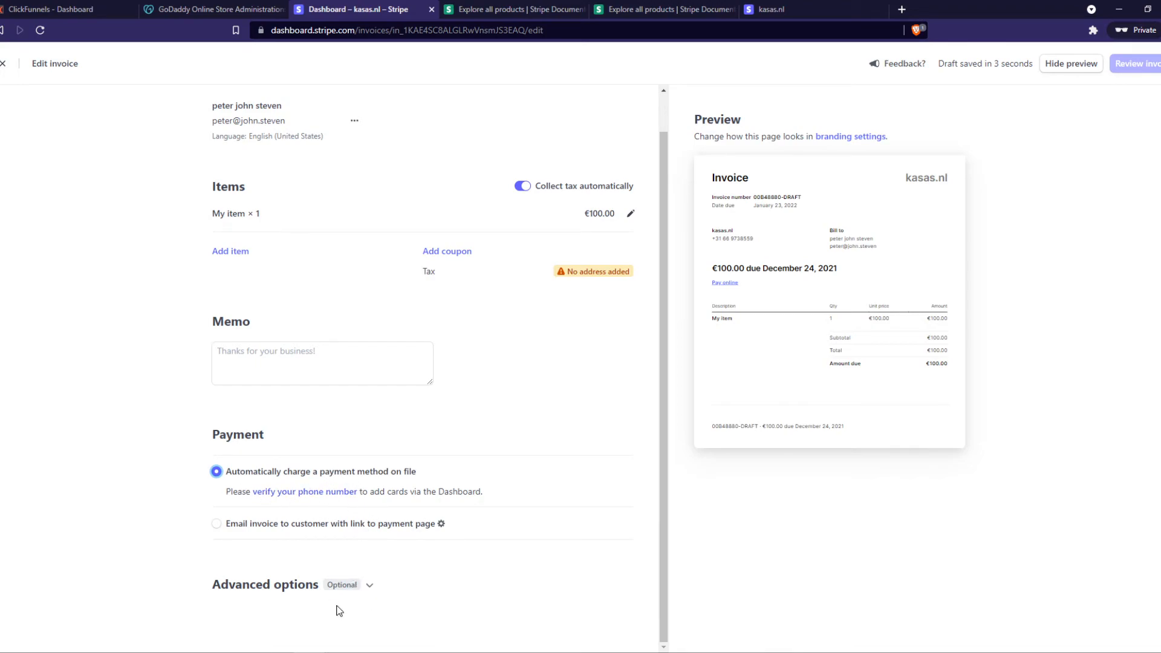
Choose emailing the invoice to the customer with a payment-page link
click(264, 584)
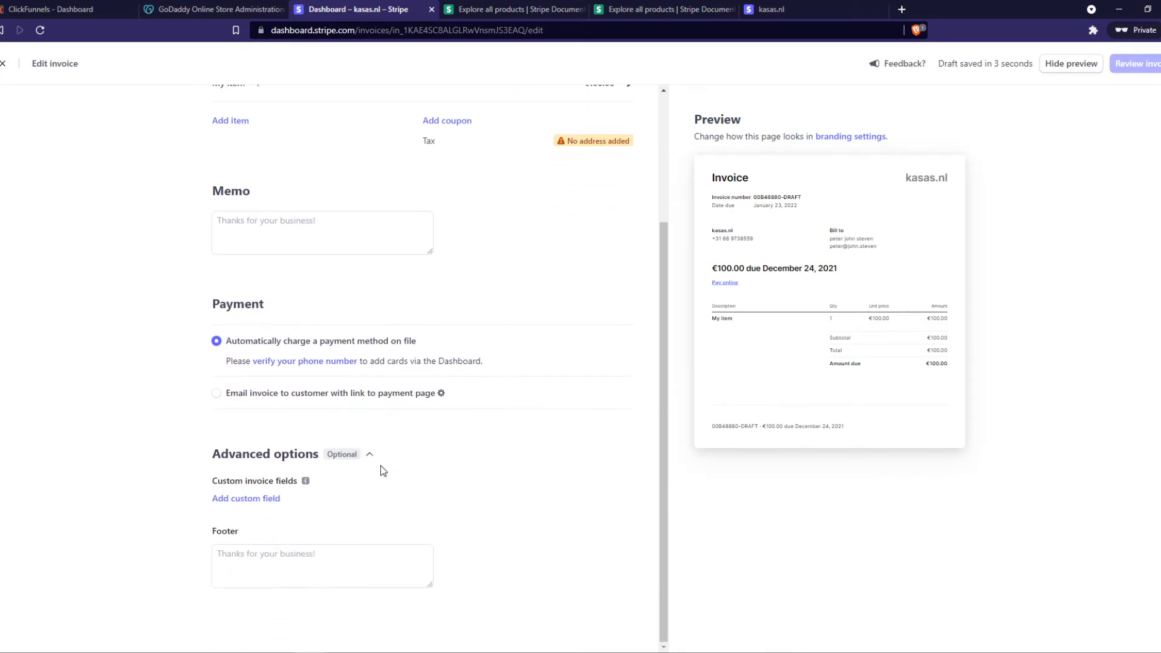
mouse_move(372, 459)
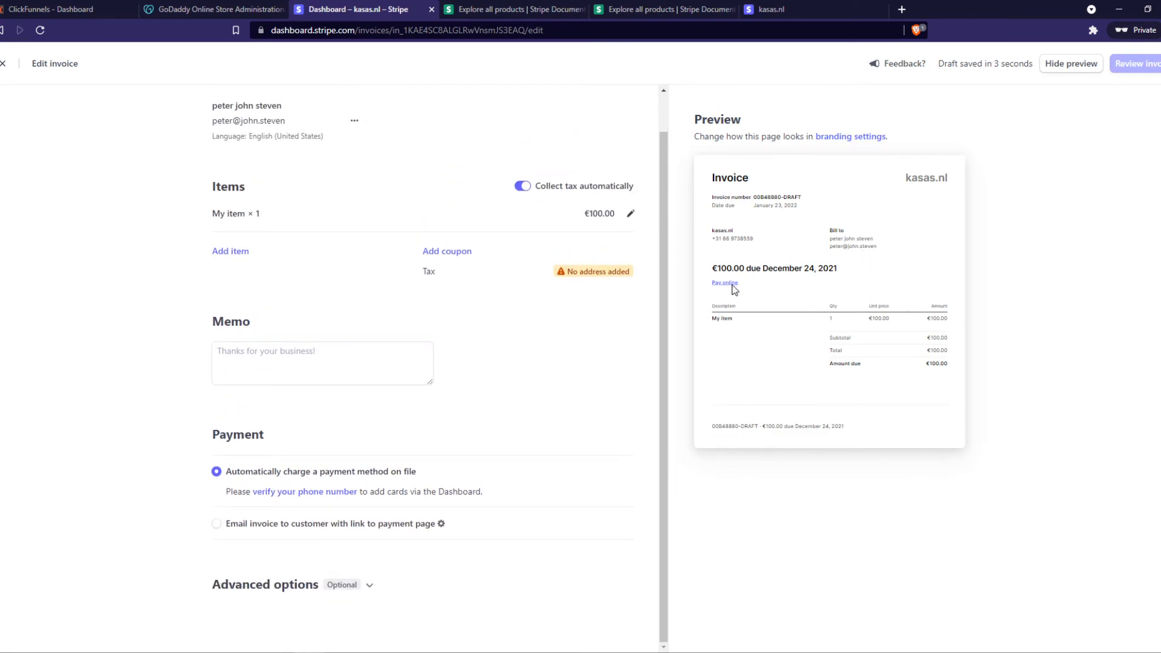
mouse_move(851, 135)
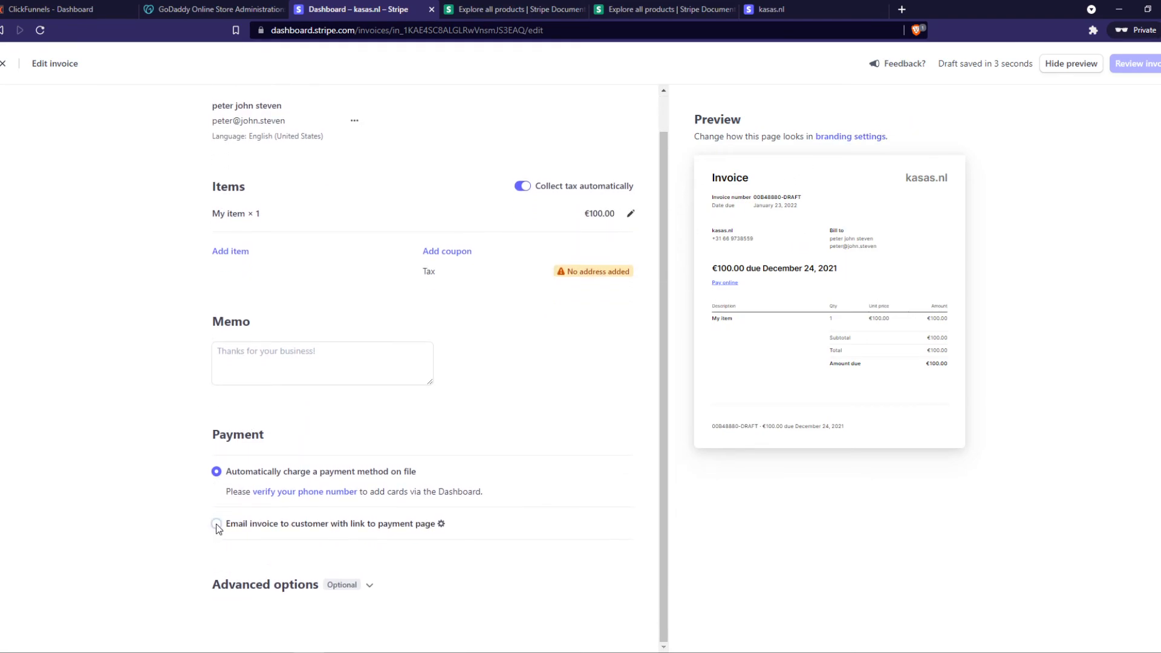
click(216, 524)
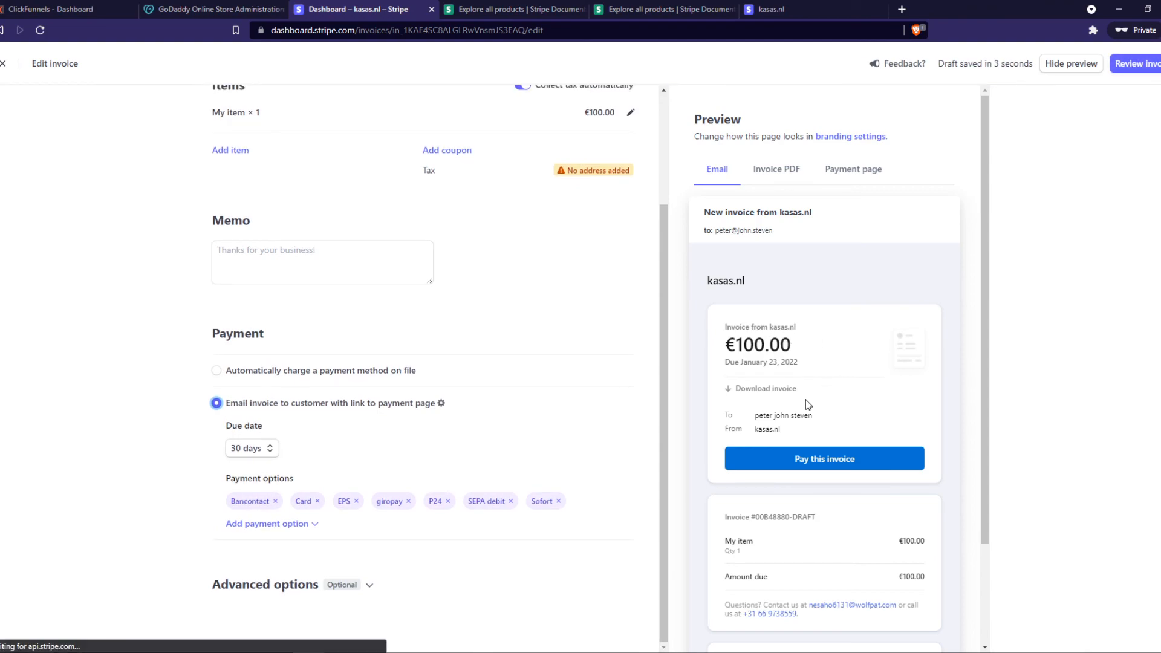